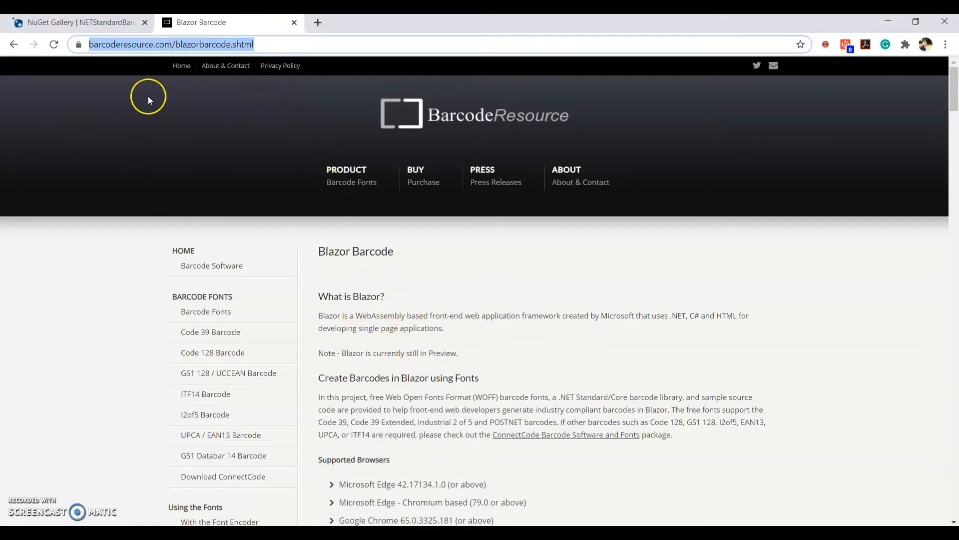
# - Select the NETStandardBarcode package name on its NuGet Gallery page in Chrome
pyautogui.click(73, 23)
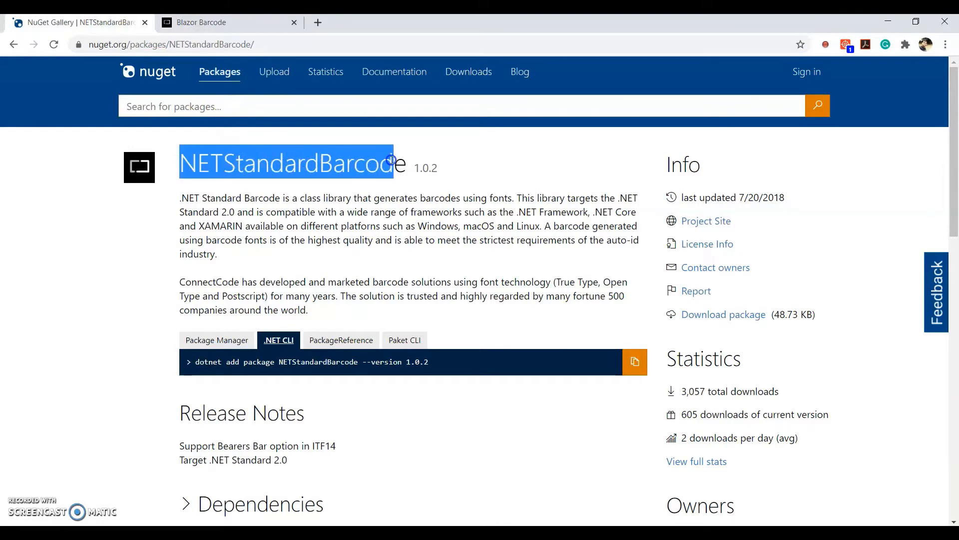
pyautogui.moveTo(395, 164); pyautogui.dragTo(404, 163)
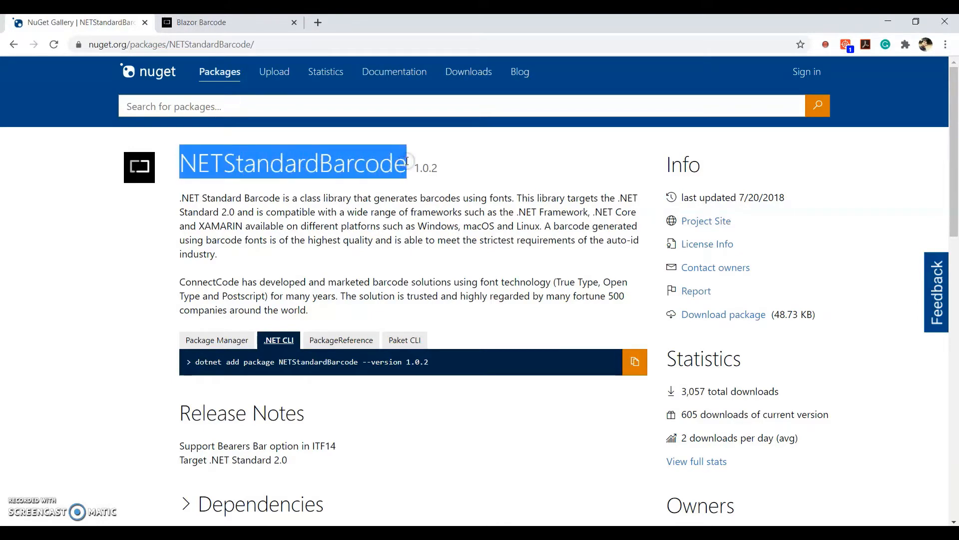
pyautogui.moveTo(623, 452)
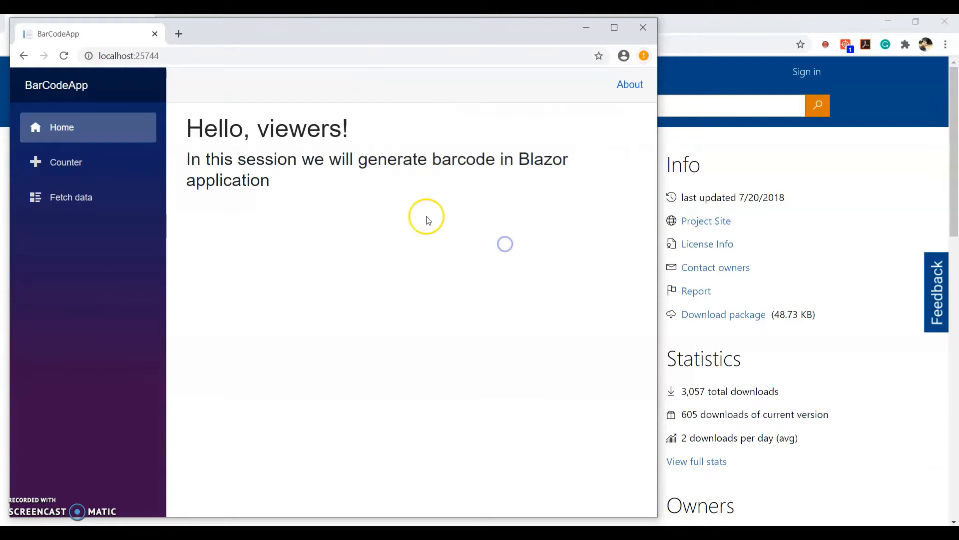
pyautogui.moveTo(205, 220)
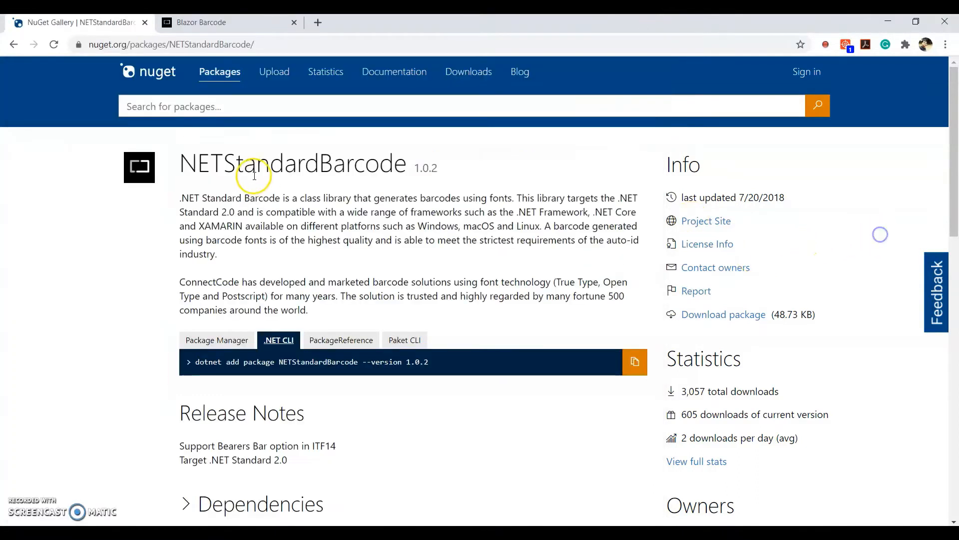
pyautogui.doubleClick(291, 163)
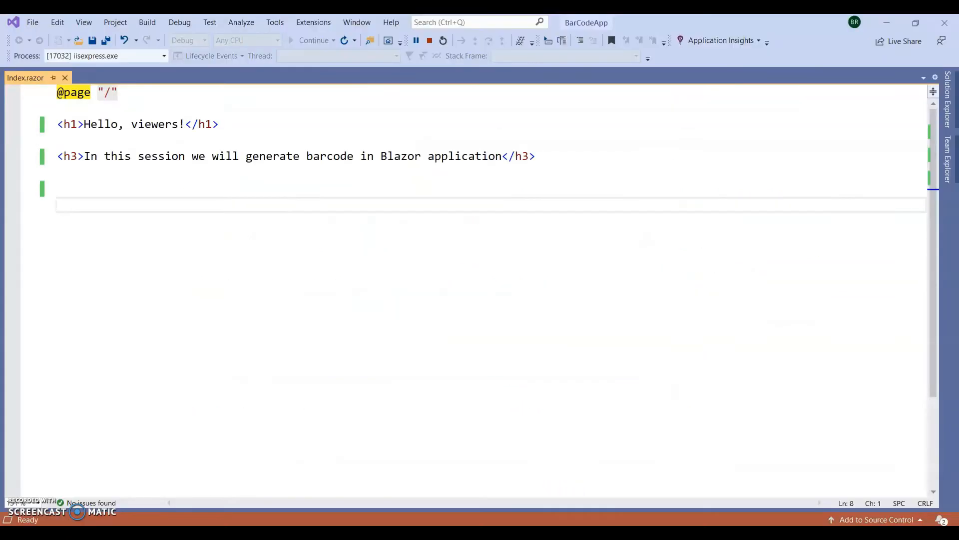
# - Stop debugging BarCodeApp and bring up the project's context actions in Solution Explorer
pyautogui.click(429, 40)
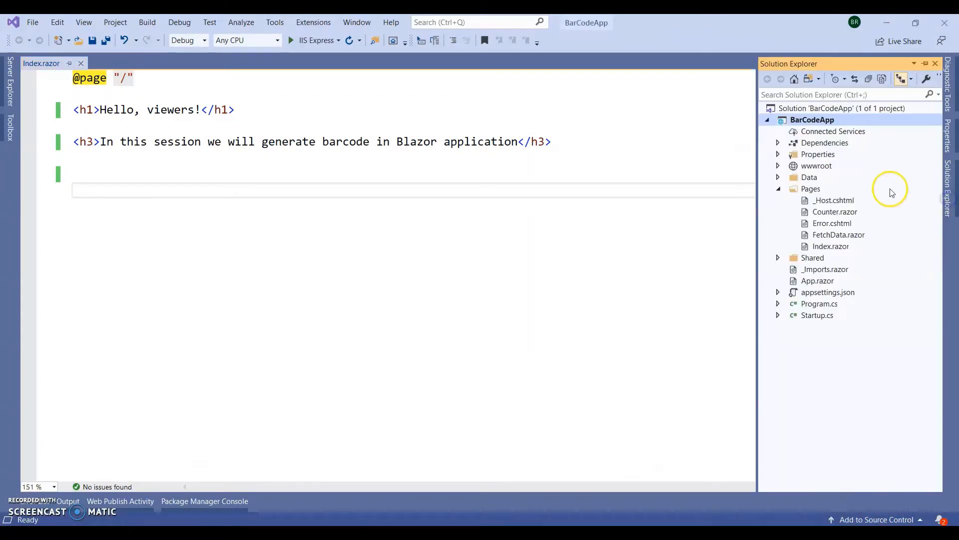
pyautogui.rightClick(812, 118)
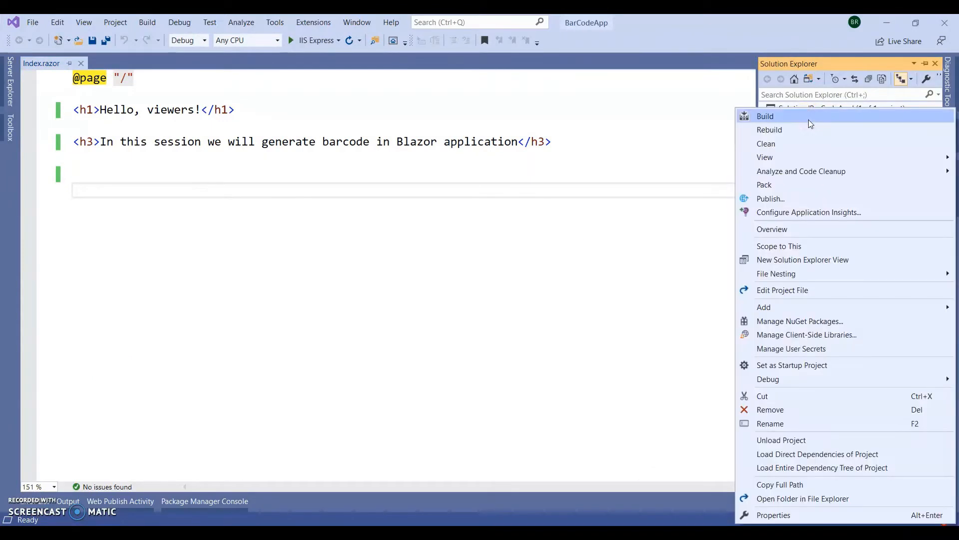
pyautogui.moveTo(800, 321)
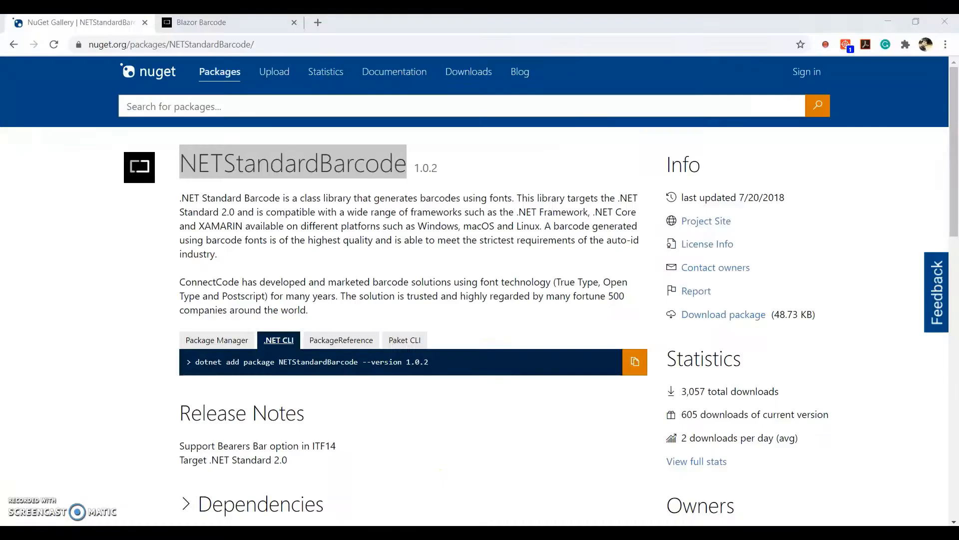
# - Install NETStandardBarcode 1.0.2 into BarCodeApp via NuGet Package Manager and save all
pyautogui.doubleClick(291, 163)
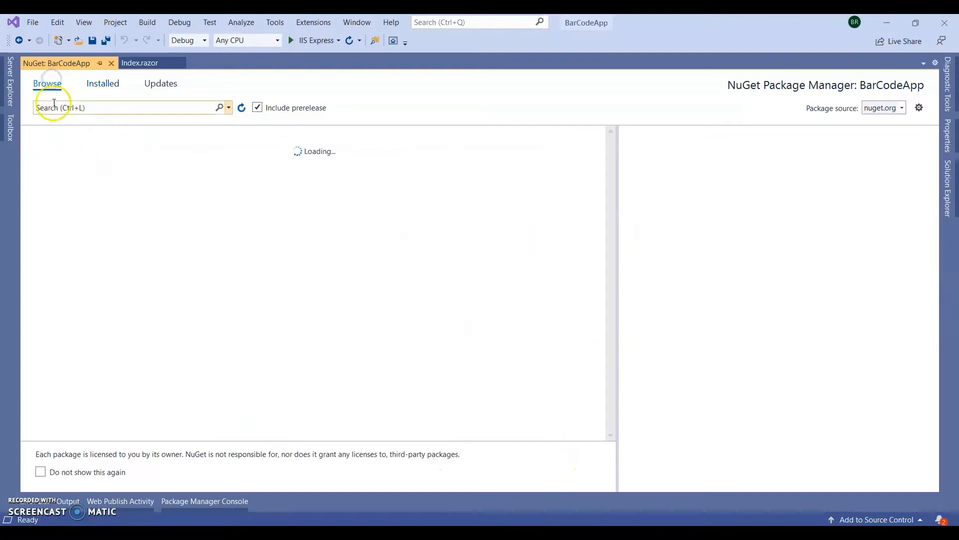
pyautogui.write('NETStandardBarcode')
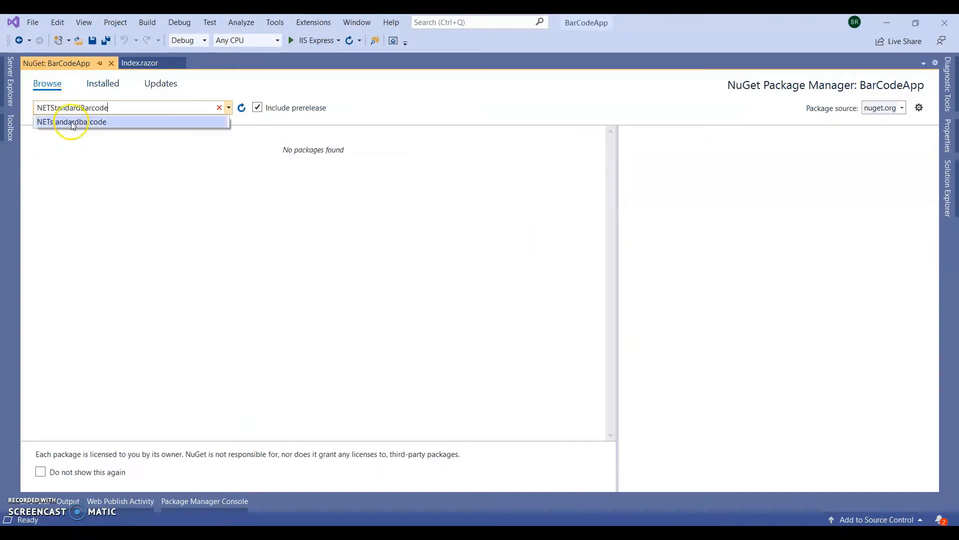
pyautogui.click(72, 121)
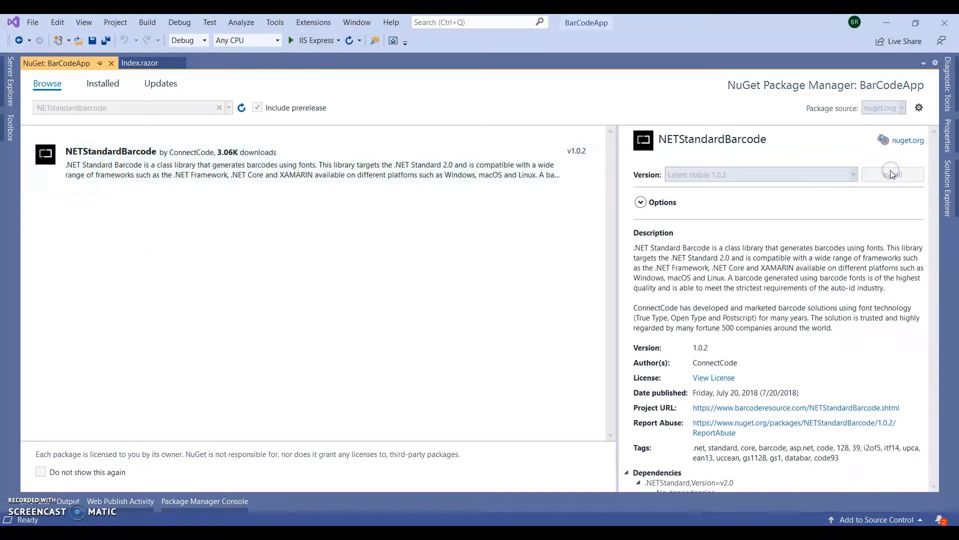
pyautogui.click(892, 174)
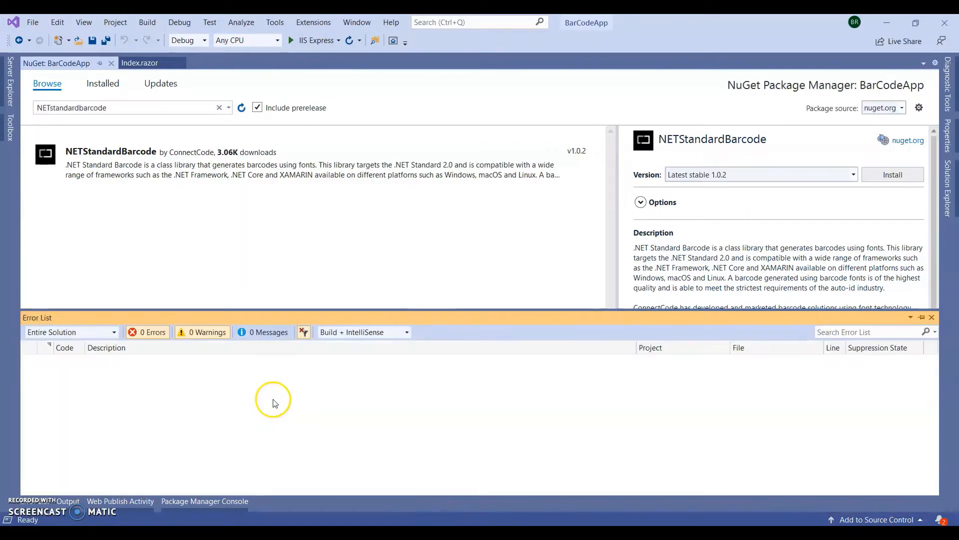
pyautogui.click(892, 174)
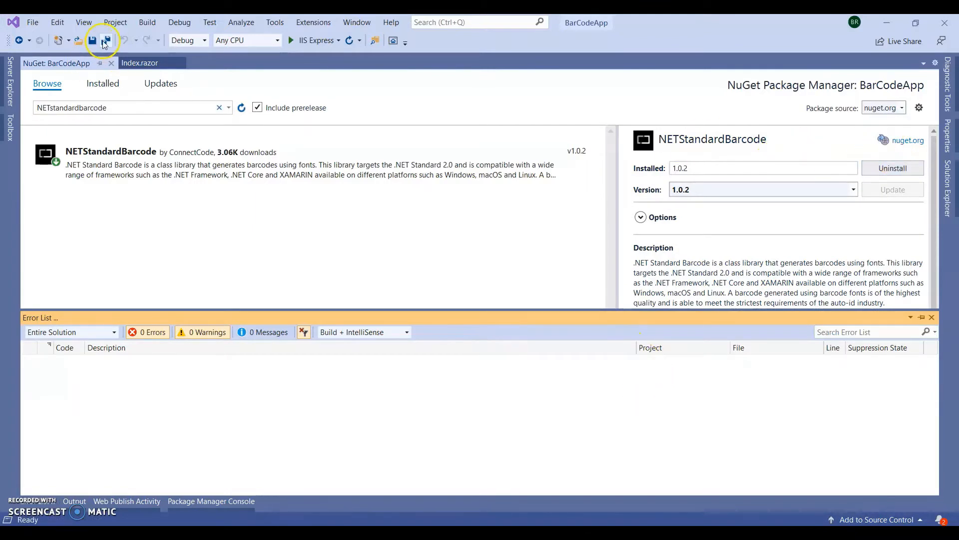
pyautogui.click(111, 63)
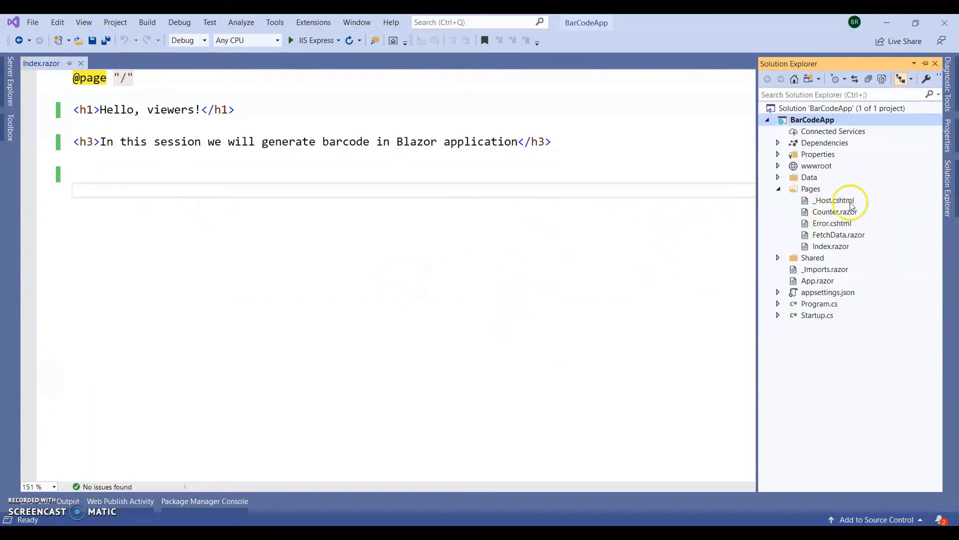
# - Open wwwroot/css/site.css from Solution Explorer and scroll through it
pyautogui.click(777, 189)
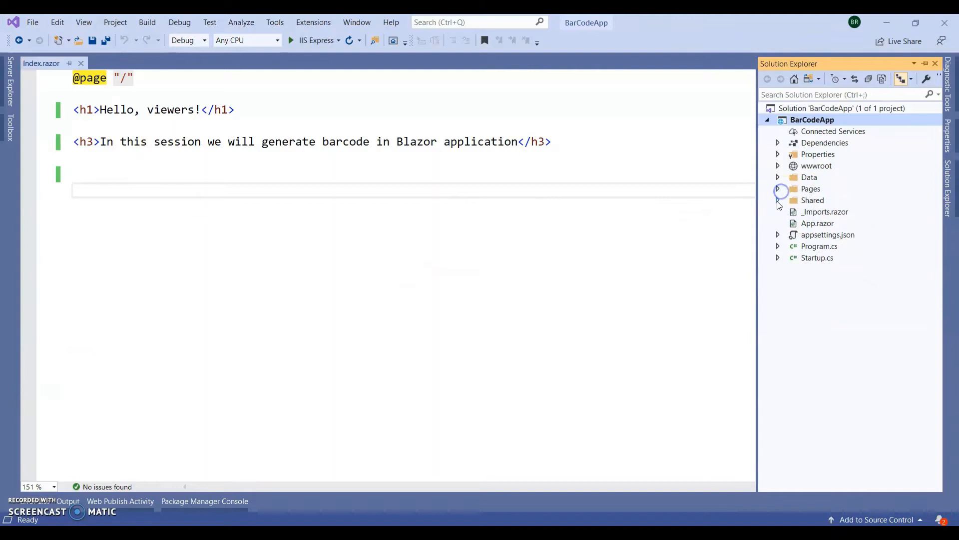
pyautogui.click(778, 166)
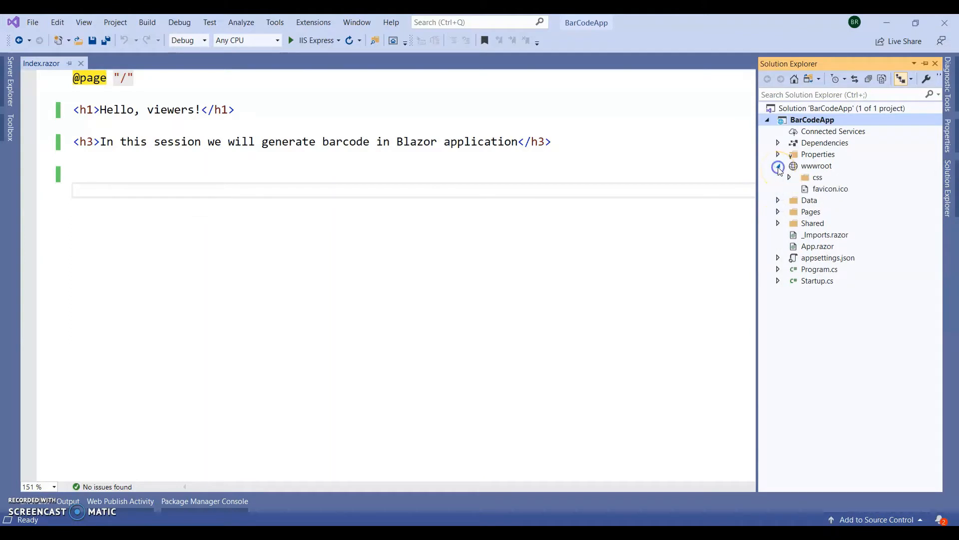
pyautogui.click(788, 176)
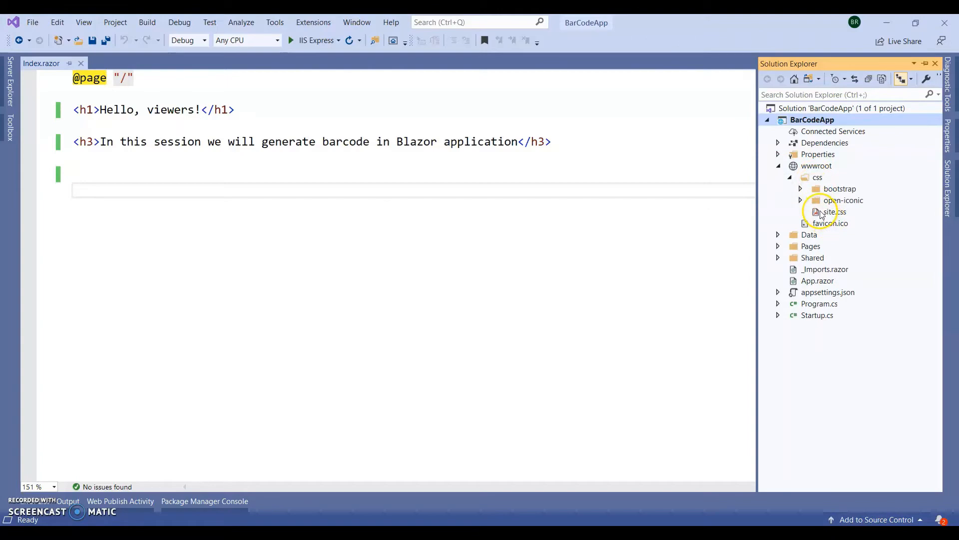
pyautogui.click(835, 211)
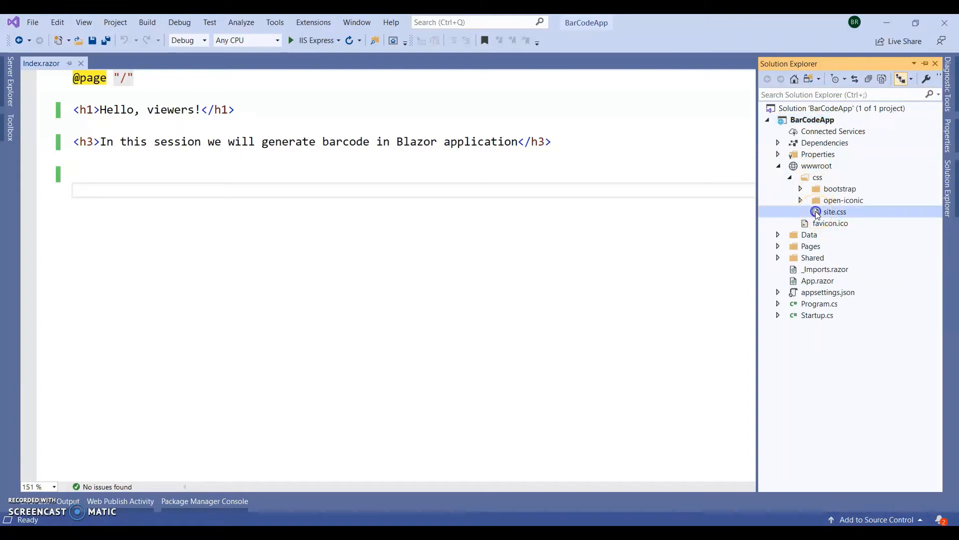
pyautogui.doubleClick(834, 211)
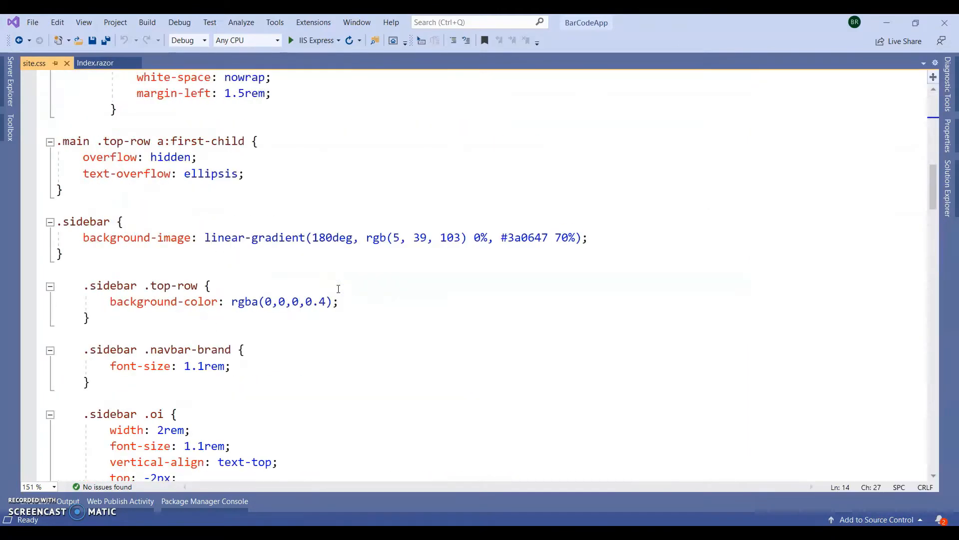
pyautogui.scroll(-3)
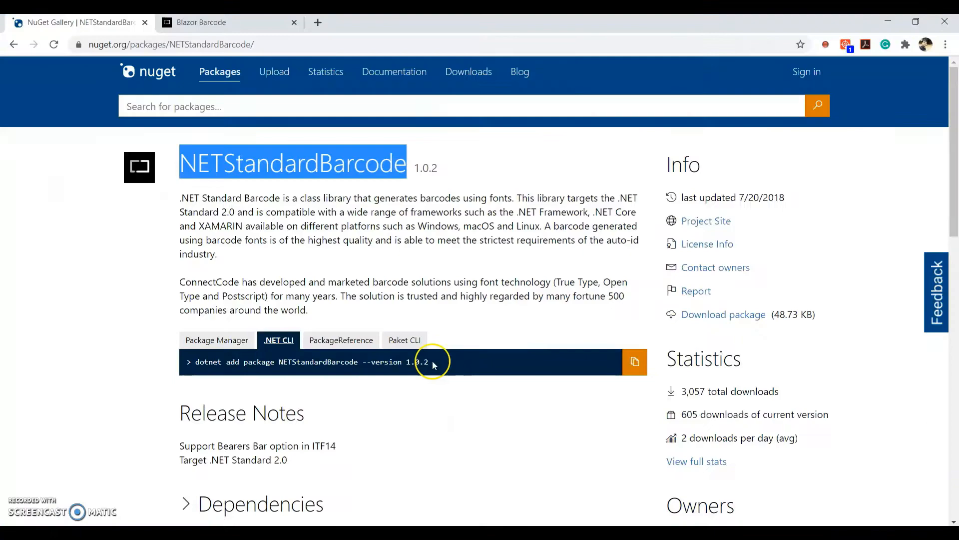
# - Review the Blazor Barcode tutorial in Chrome and select its barcode font CSS rules
pyautogui.click(202, 22)
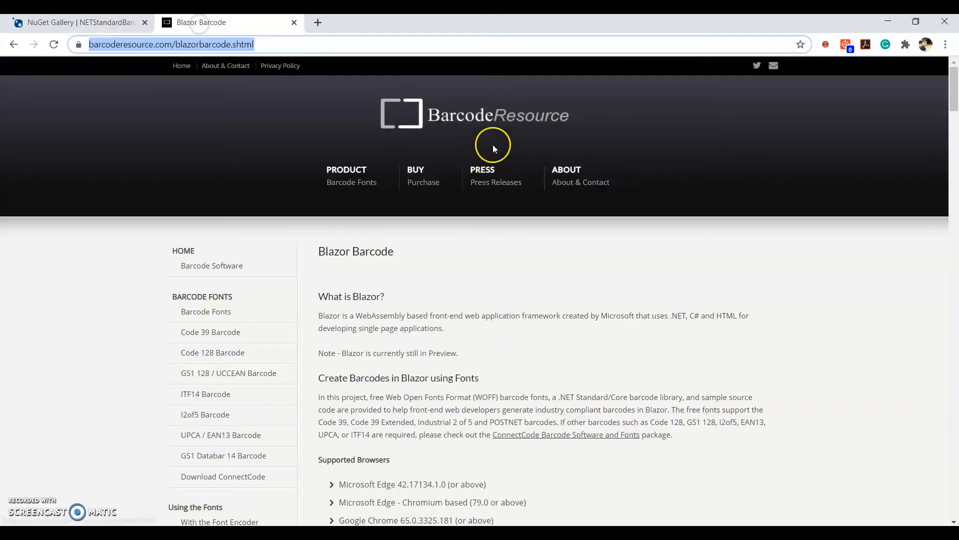
pyautogui.scroll(-3)
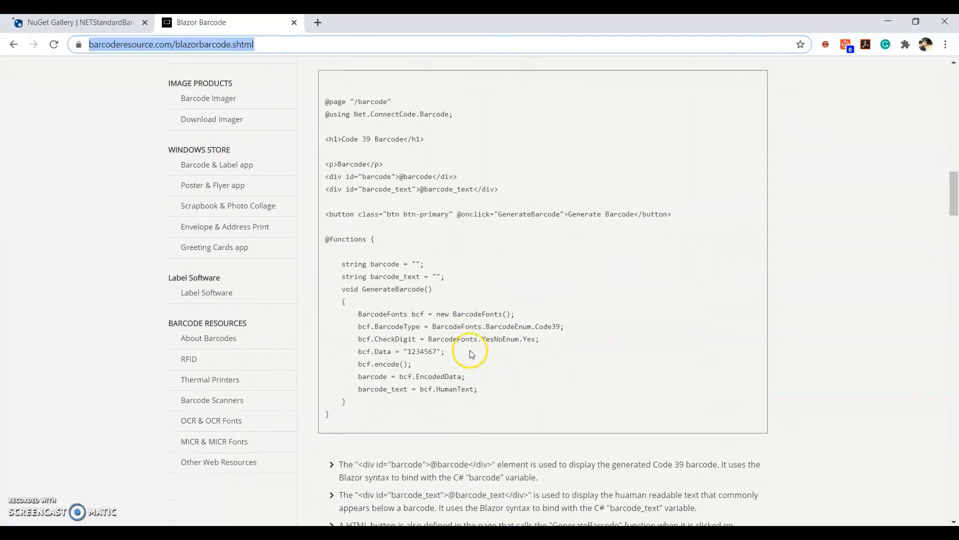
pyautogui.scroll(-3)
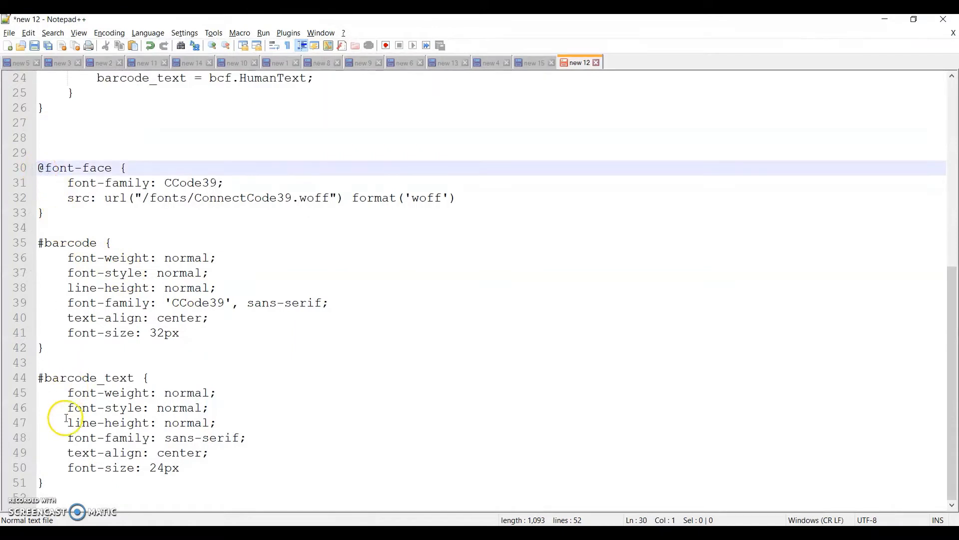
pyautogui.moveTo(38, 168); pyautogui.dragTo(43, 481)
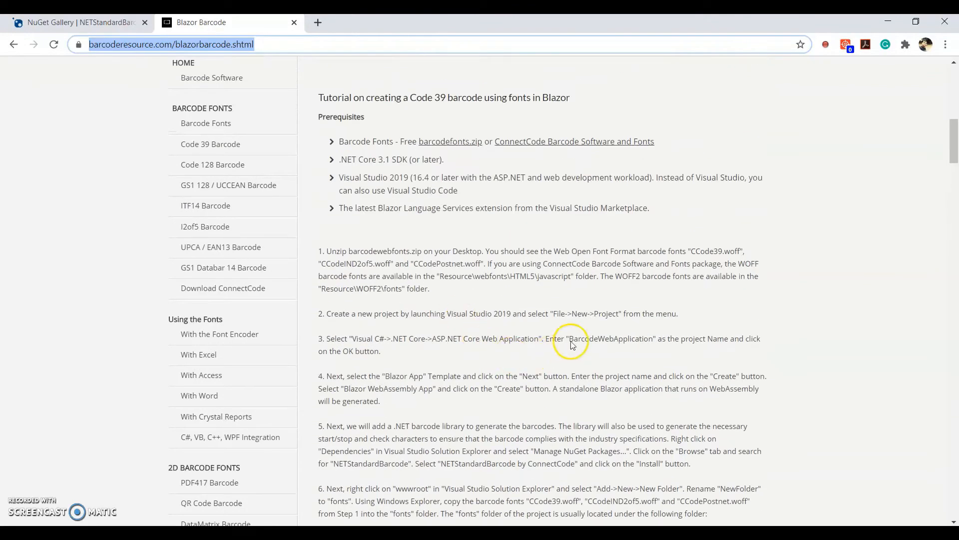
pyautogui.scroll(-3)
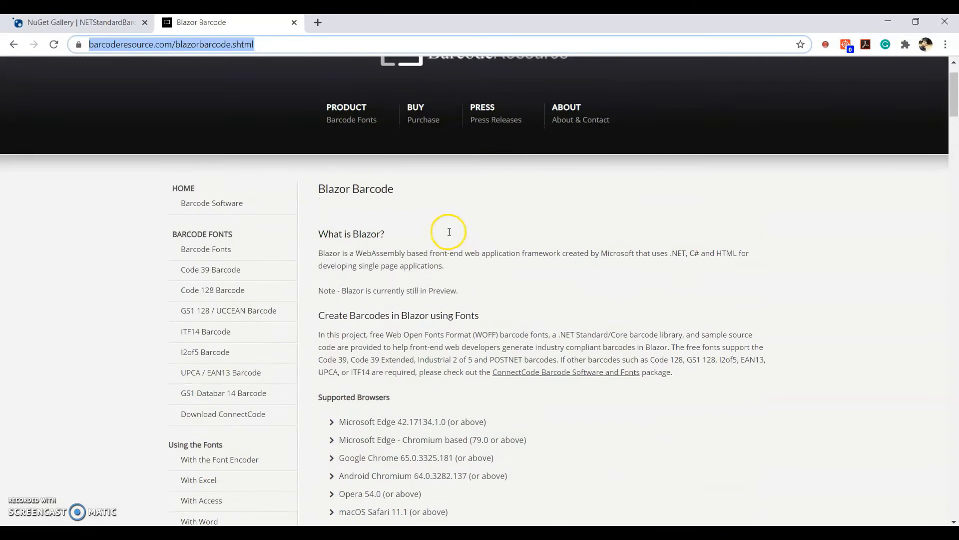
pyautogui.scroll(-3)
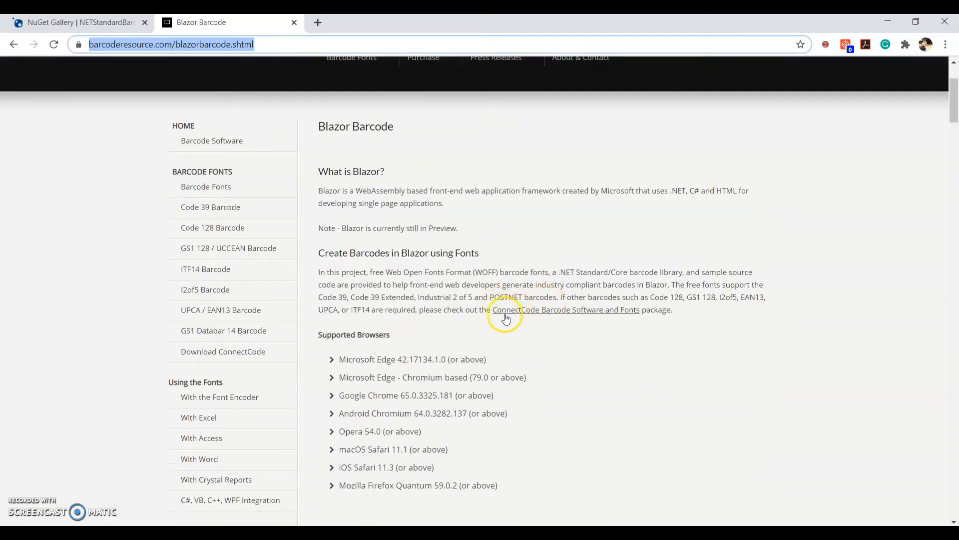
pyautogui.scroll(-3)
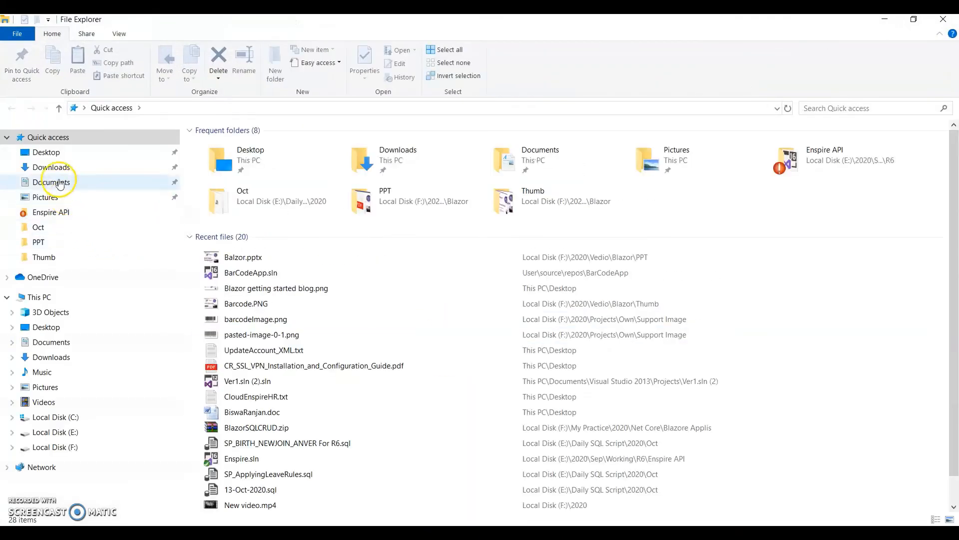
# - Open the barcodefonts folder inside Downloads in File Explorer
pyautogui.click(54, 167)
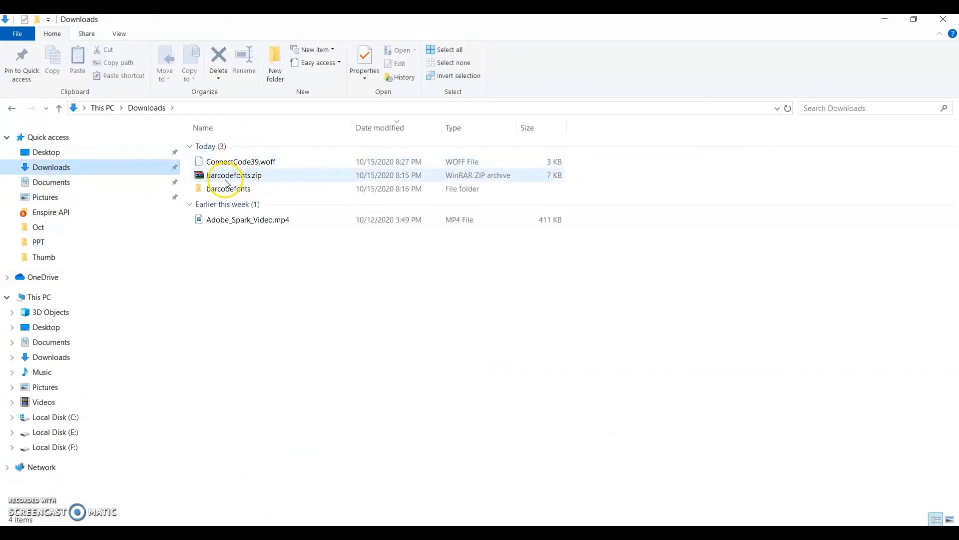
pyautogui.click(230, 189)
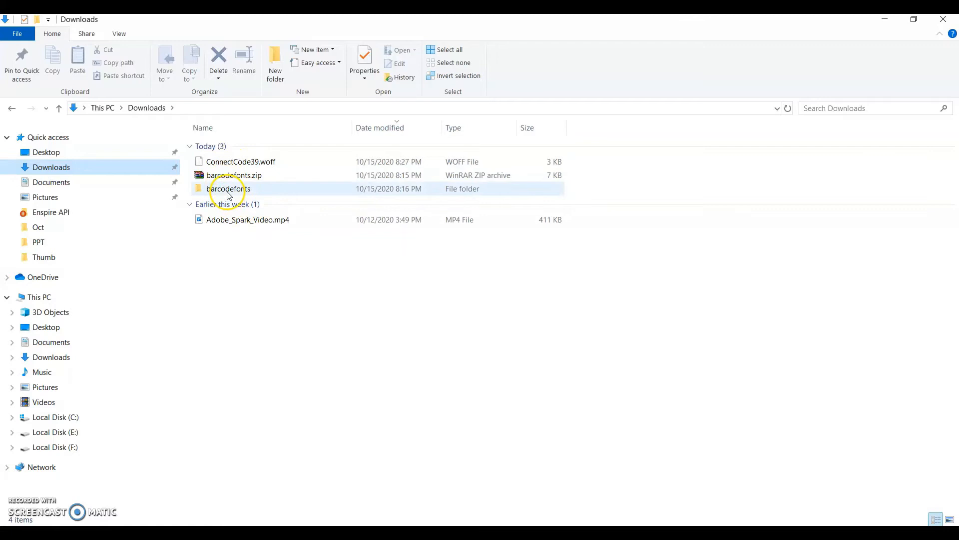
pyautogui.doubleClick(229, 189)
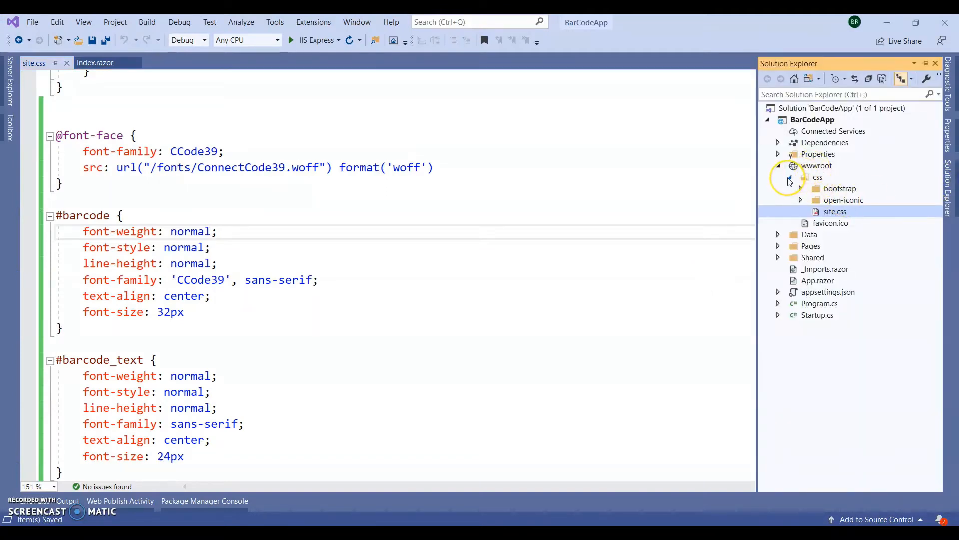
# - Collapse the css folder and bring up the wwwroot folder's options in Solution Explorer
pyautogui.click(789, 178)
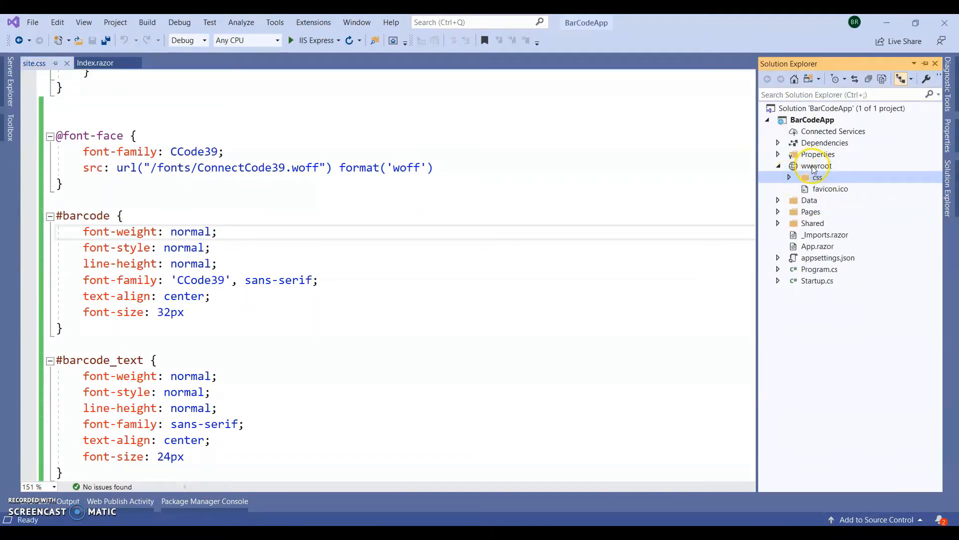
pyautogui.rightClick(816, 166)
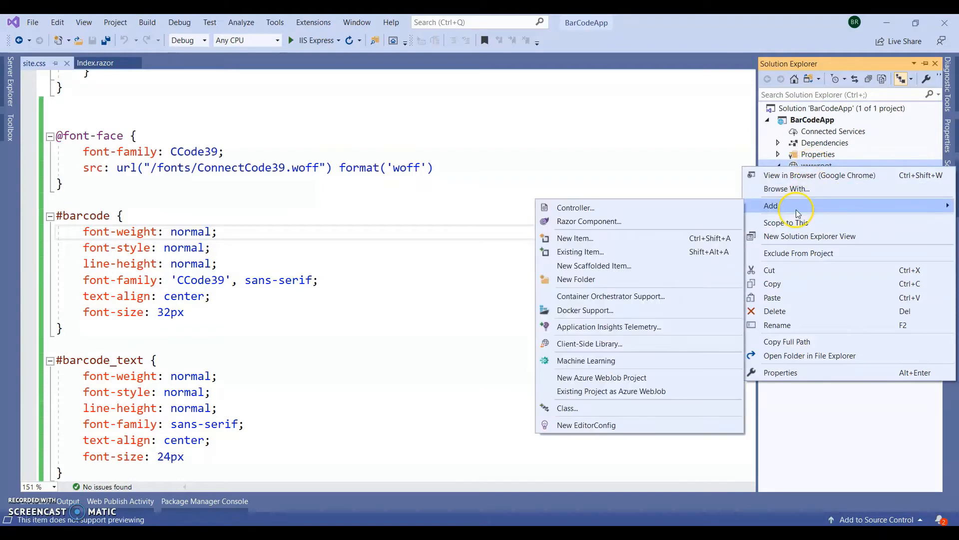
# - Create a new folder named fonts under wwwroot in the BarCodeApp project
pyautogui.click(576, 279)
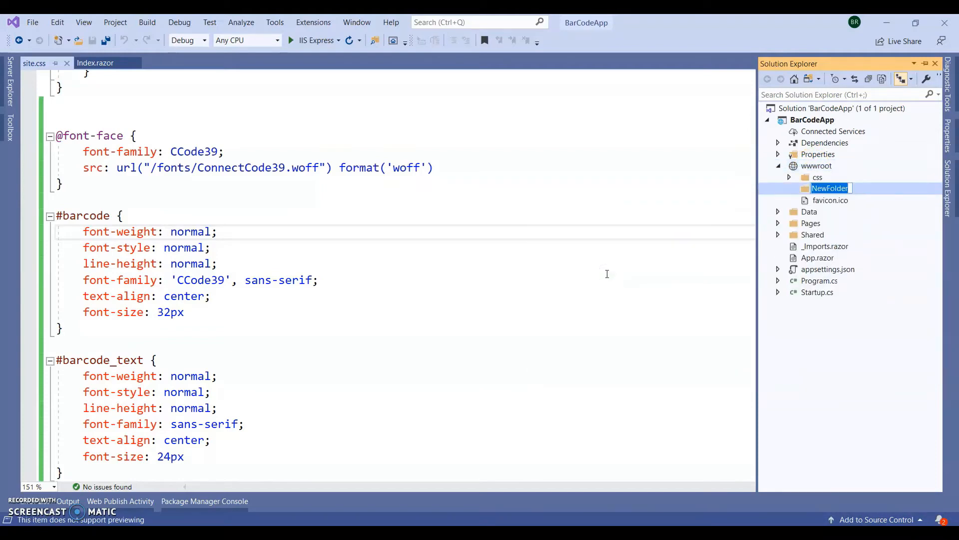
pyautogui.write('fonts')
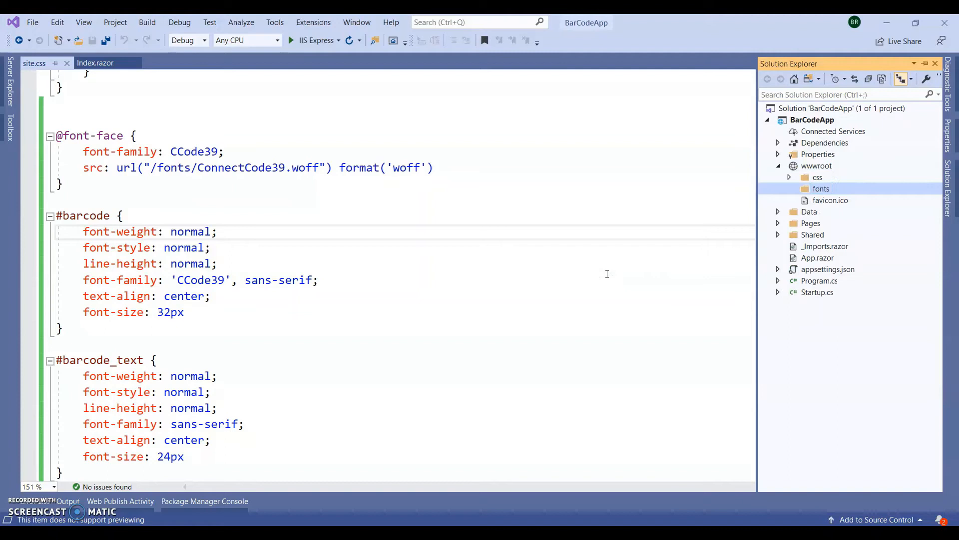
pyautogui.click(821, 189)
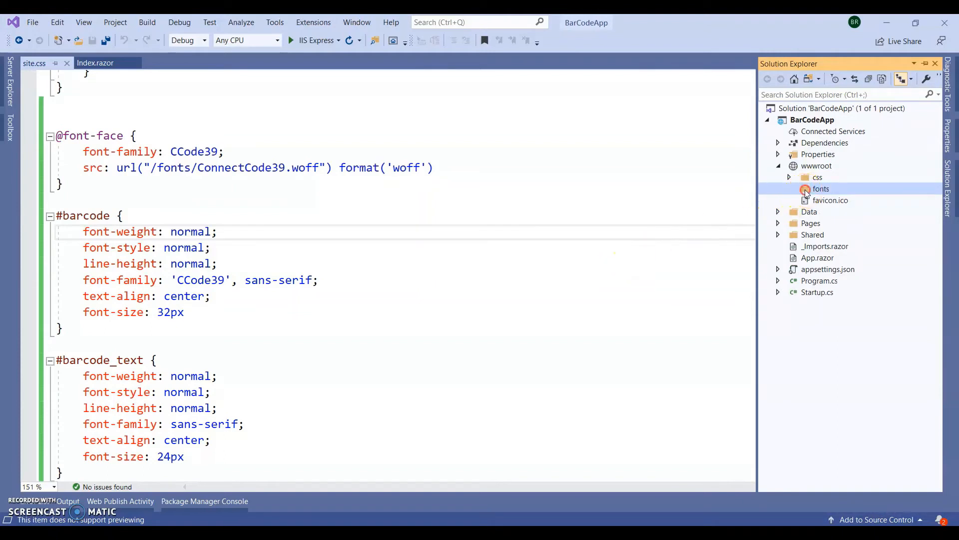
pyautogui.click(822, 189)
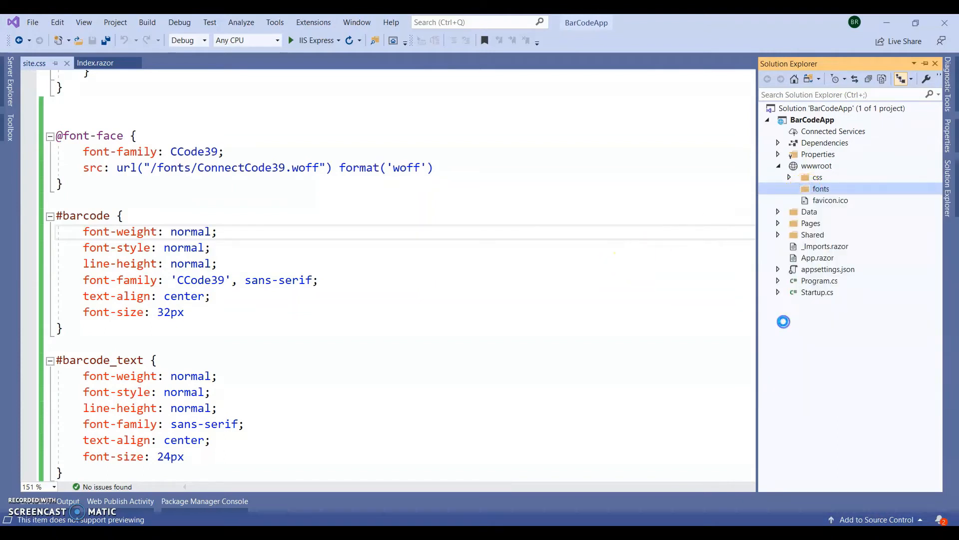
pyautogui.click(789, 189)
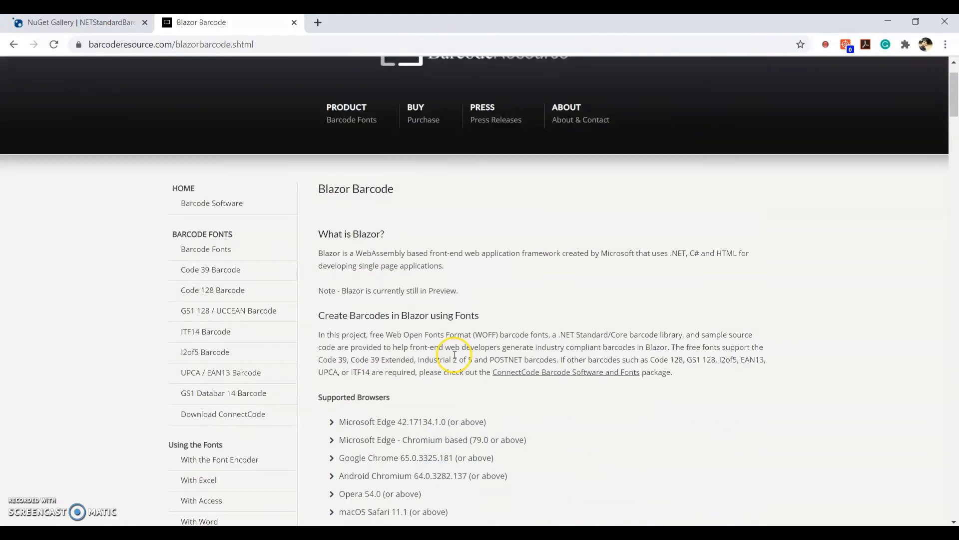
pyautogui.scroll(-3)
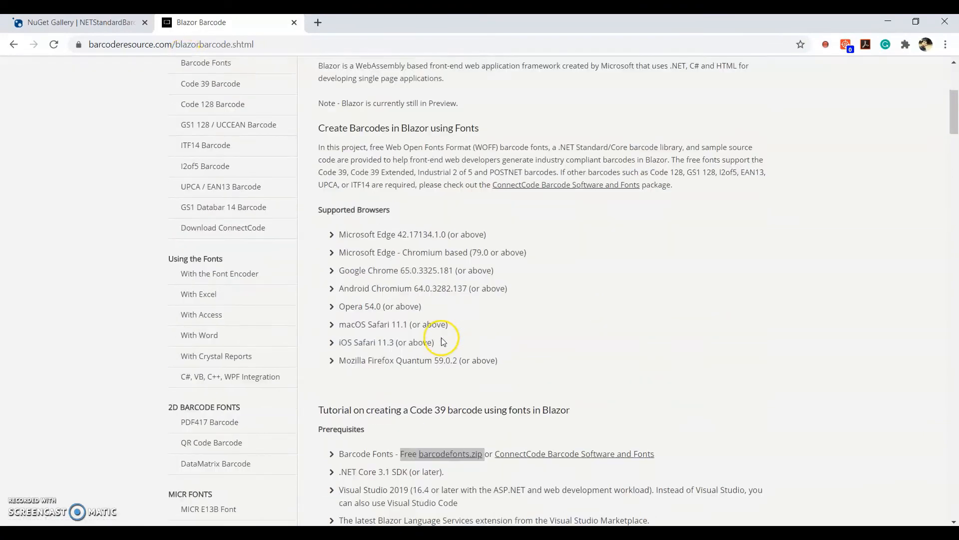
pyautogui.scroll(-3)
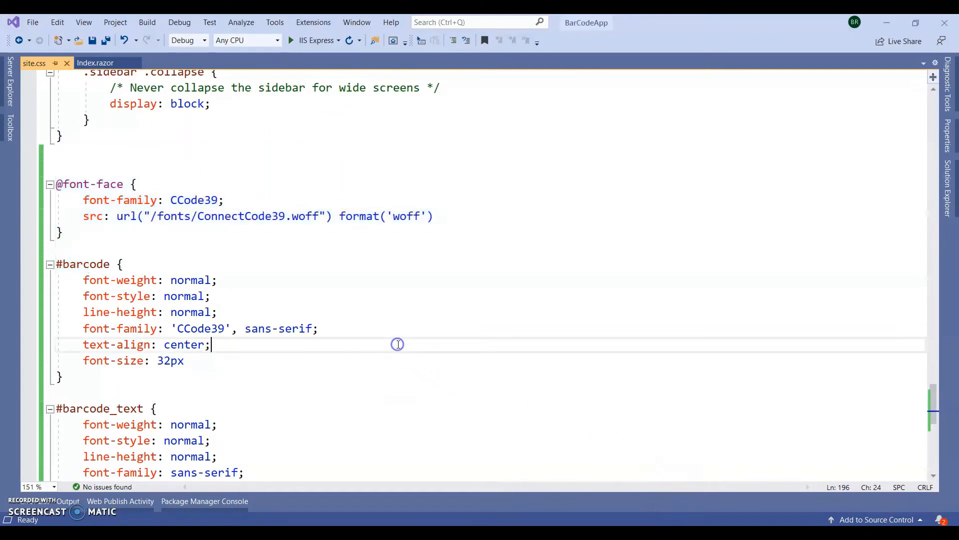
pyautogui.click(96, 62)
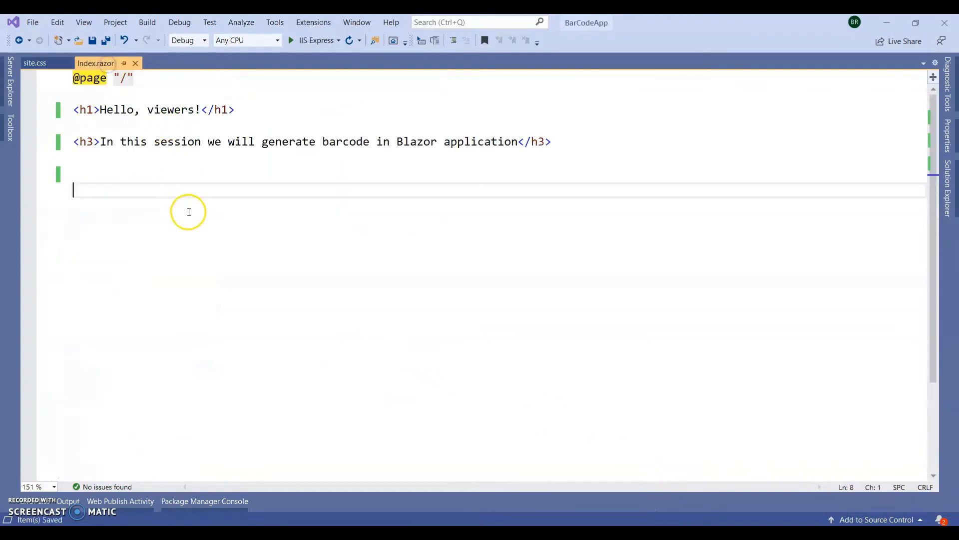
pyautogui.click(89, 78)
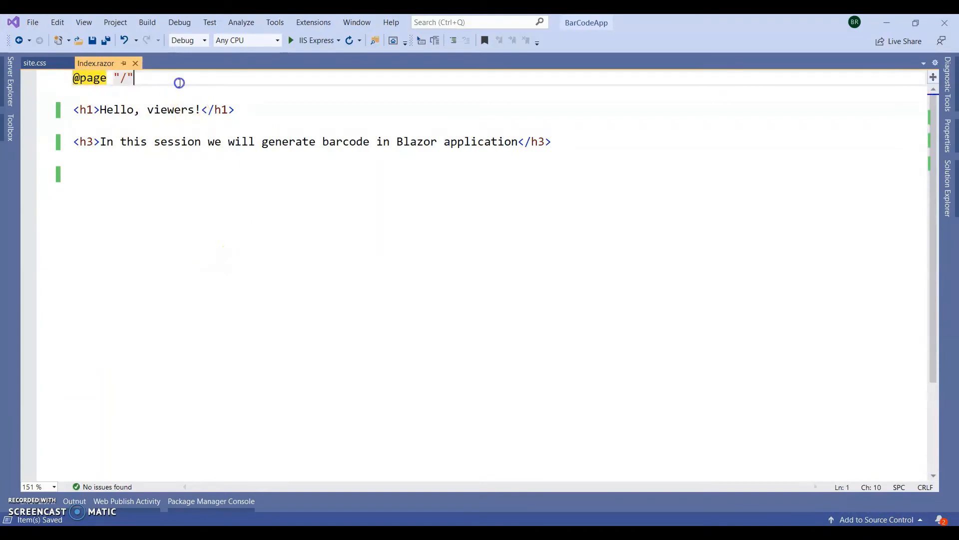
pyautogui.press('Enter')
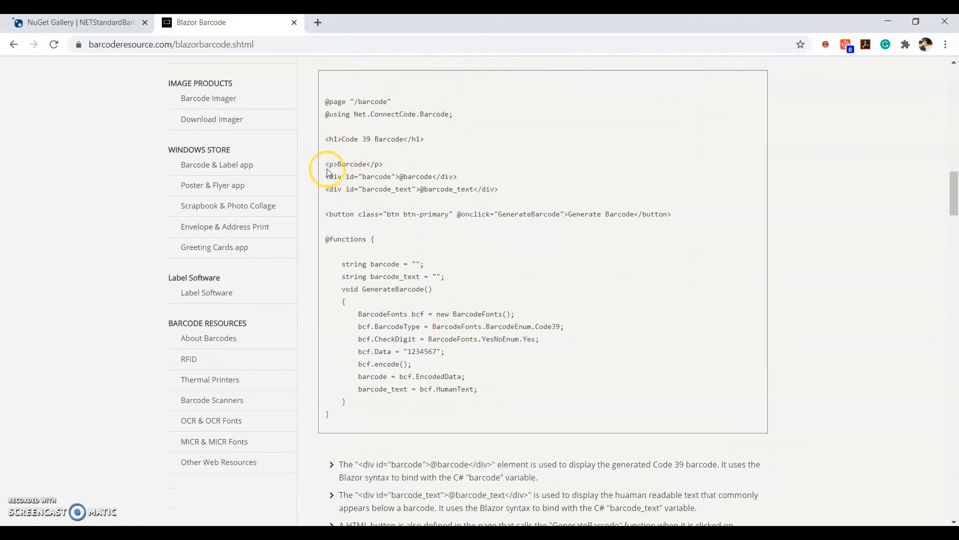
pyautogui.moveTo(326, 163); pyautogui.dragTo(620, 214)
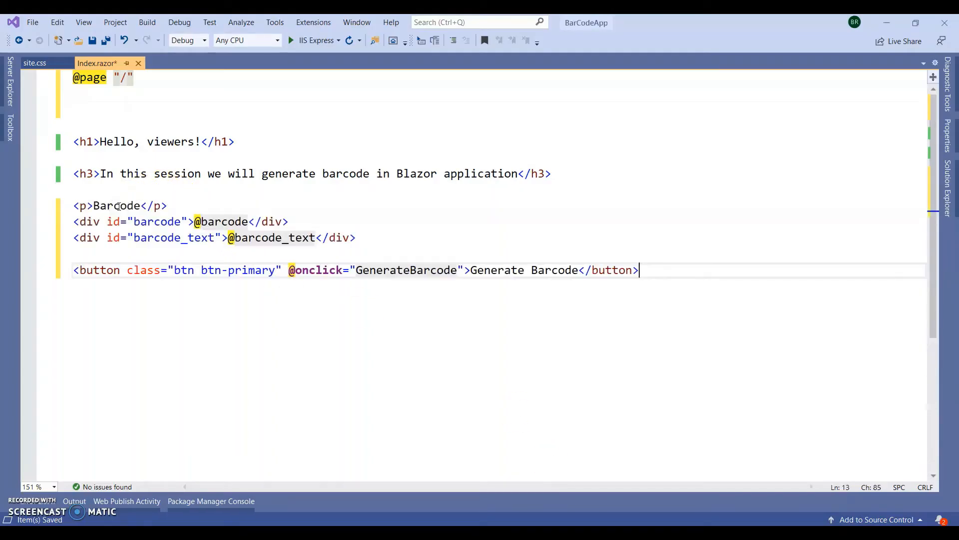
pyautogui.press('enter')
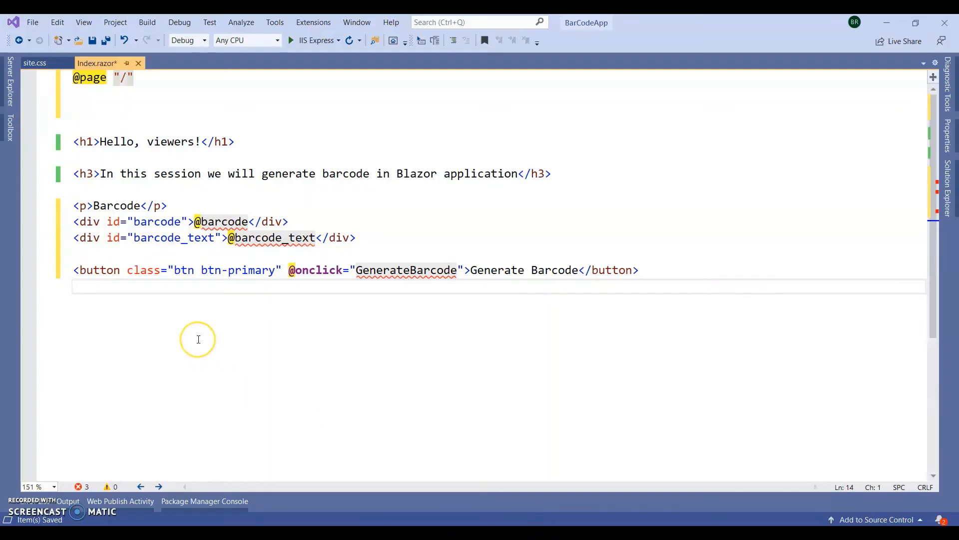
pyautogui.write('@')
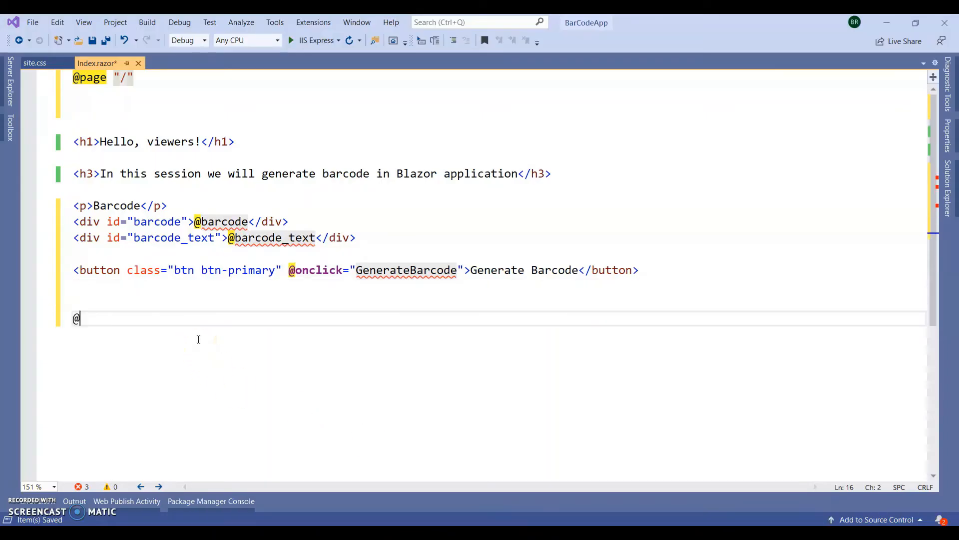
pyautogui.write('code')
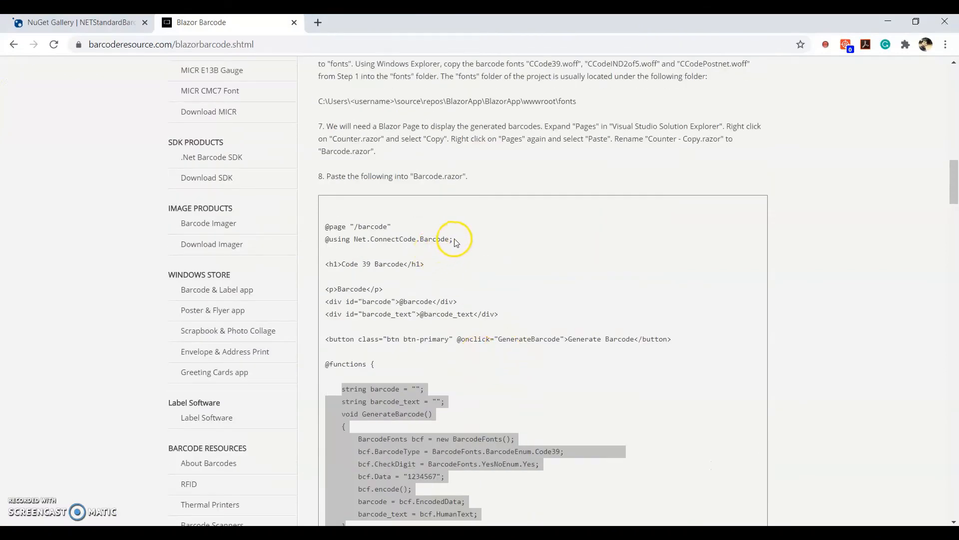
pyautogui.doubleClick(397, 239)
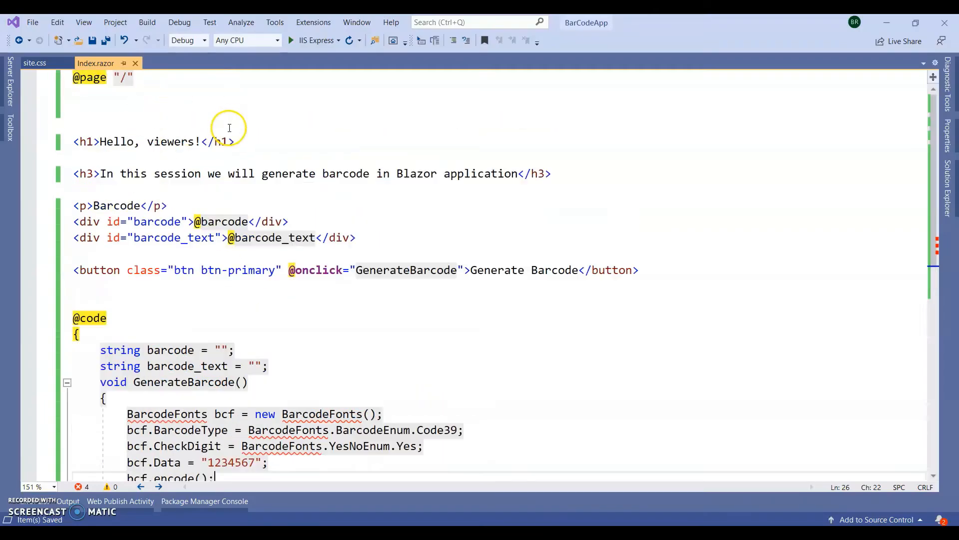
pyautogui.write('@using Net.ConnectCode.Barcode;')
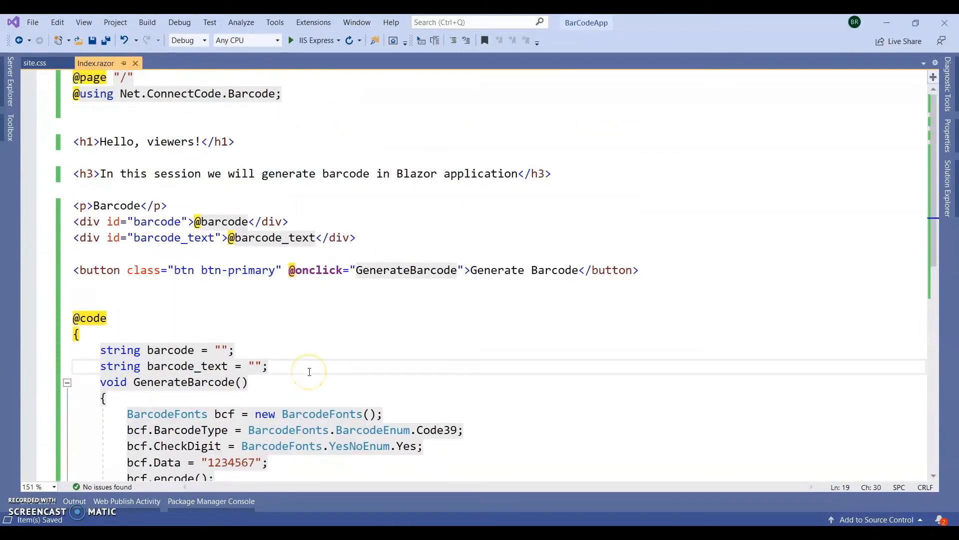
pyautogui.moveTo(226, 173)
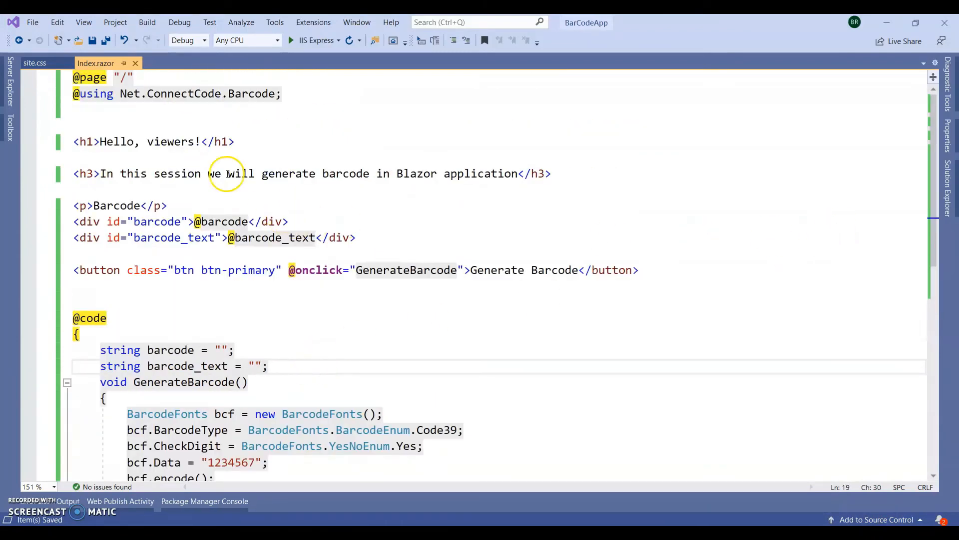
pyautogui.moveTo(474, 203)
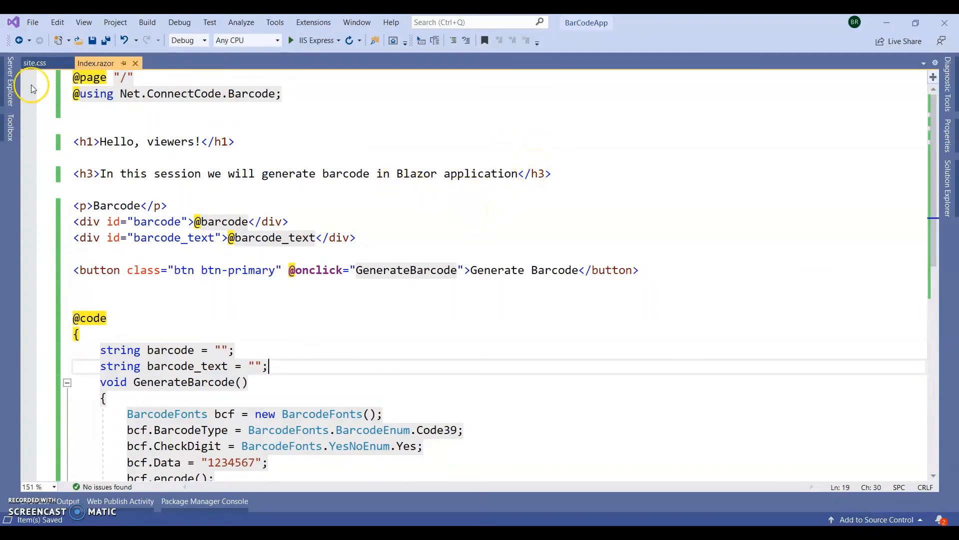
pyautogui.click(33, 62)
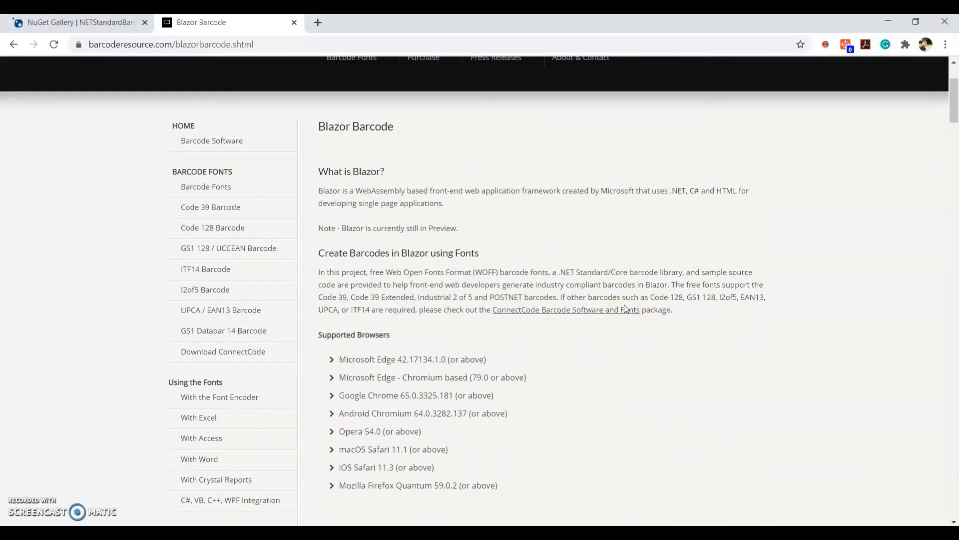
pyautogui.scroll(-3)
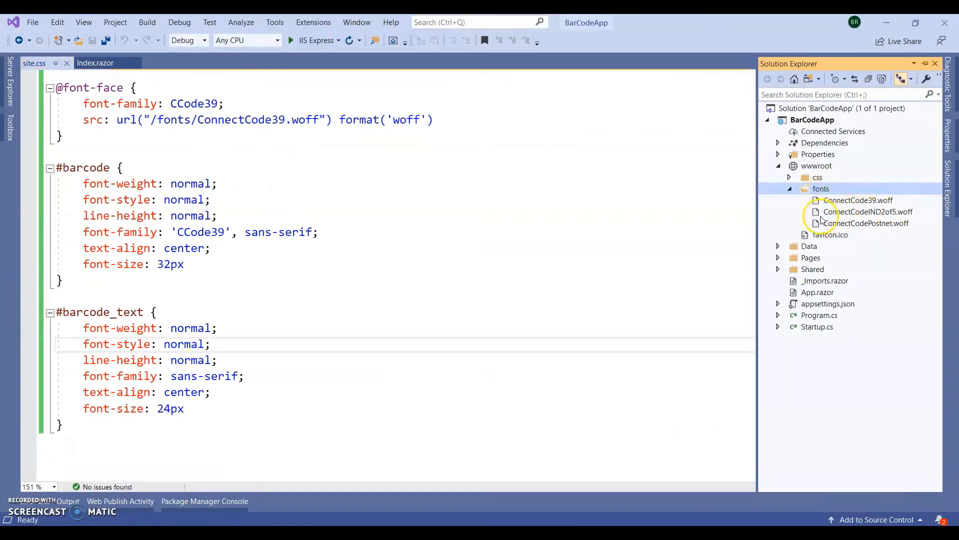
# - Return to Index.razor and select the barcode data value 1234567 in GenerateBarcode
pyautogui.click(96, 62)
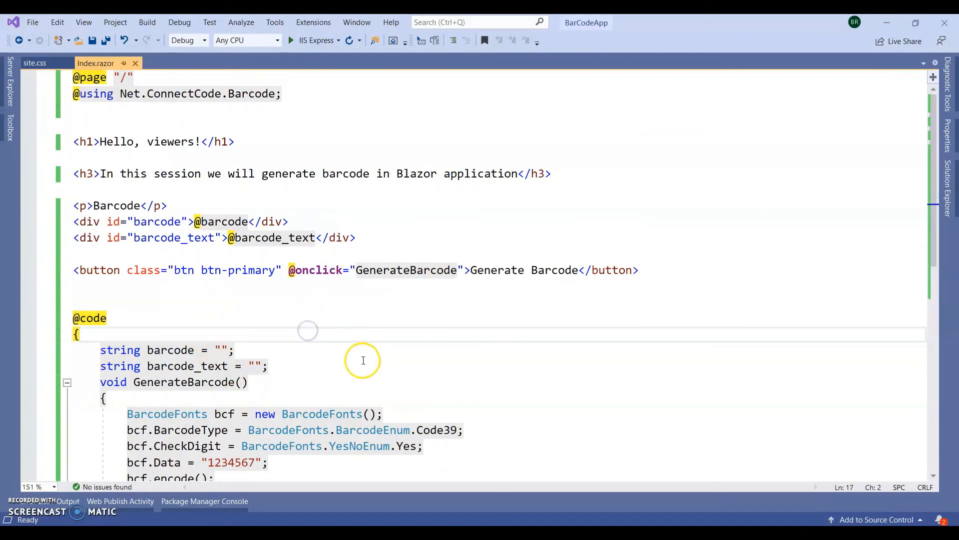
pyautogui.scroll(-3)
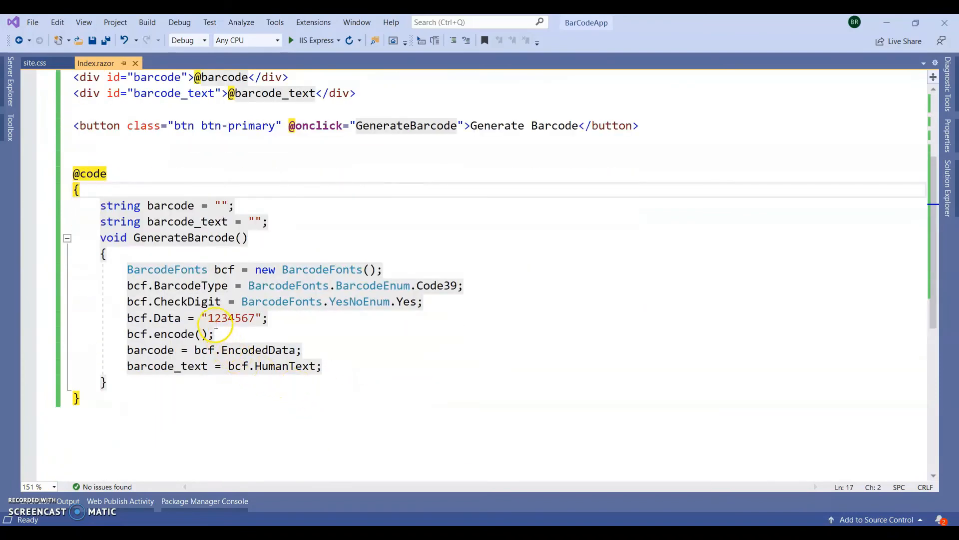
pyautogui.doubleClick(231, 318)
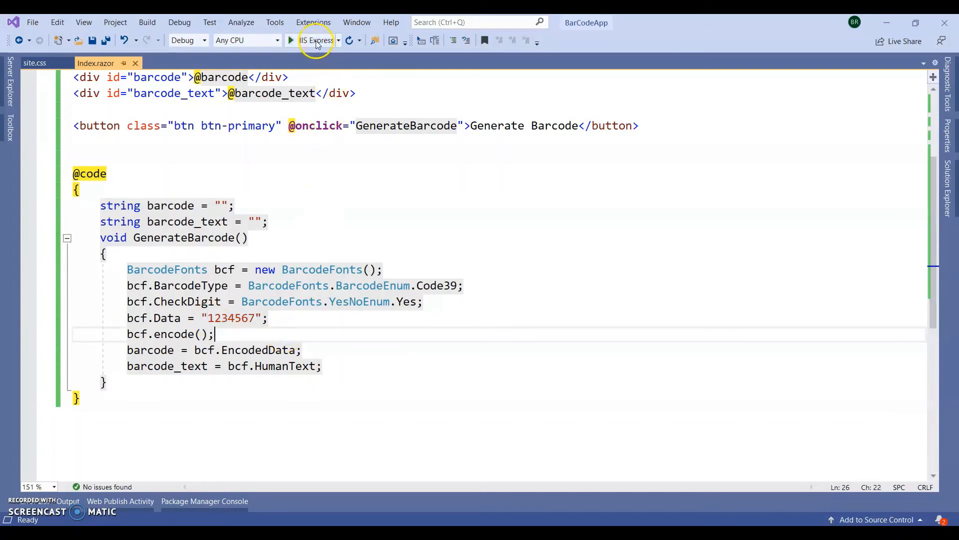
# - Launch BarCodeApp with IIS Express so its home page opens in the browser
pyautogui.click(291, 40)
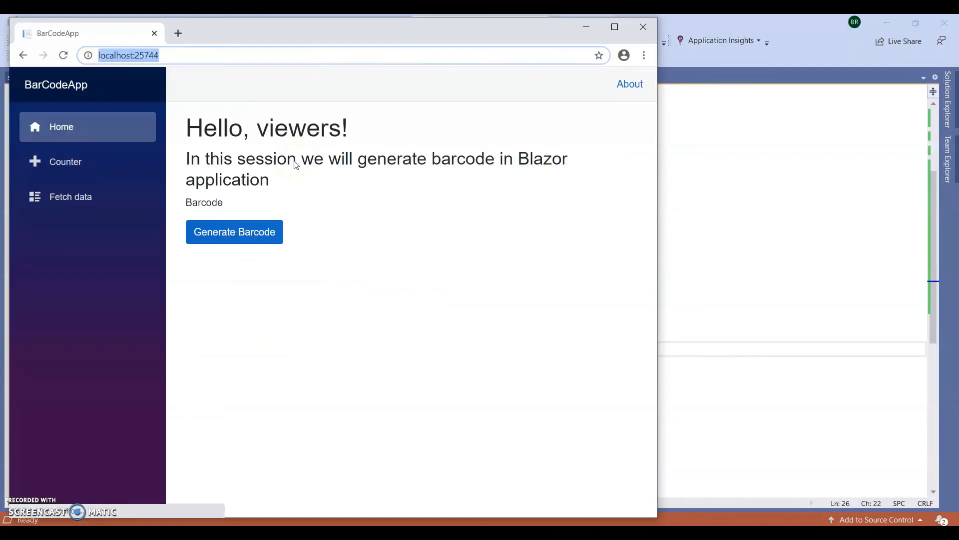
# - Generate the Code39 barcode reading *1234567S* on the home page and inspect it
pyautogui.click(234, 231)
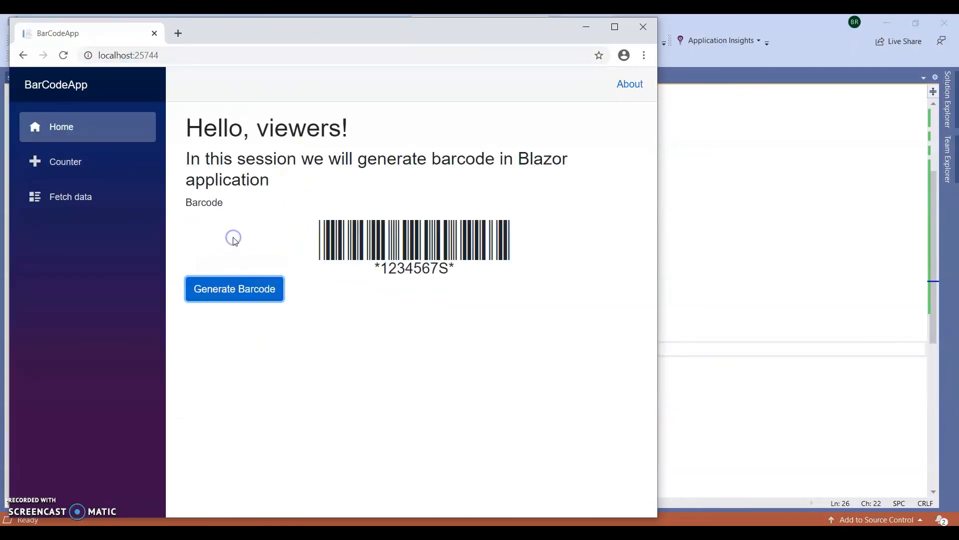
pyautogui.click(234, 287)
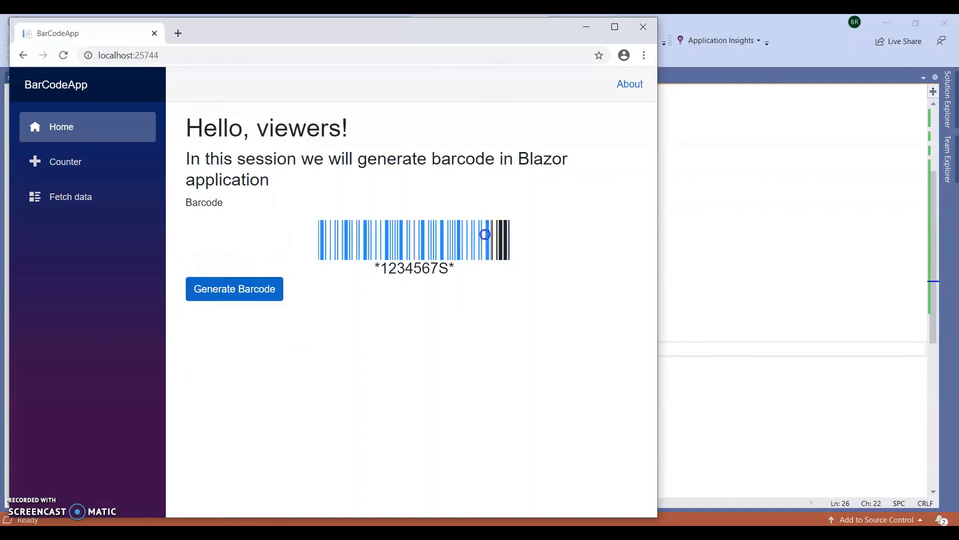
pyautogui.click(234, 288)
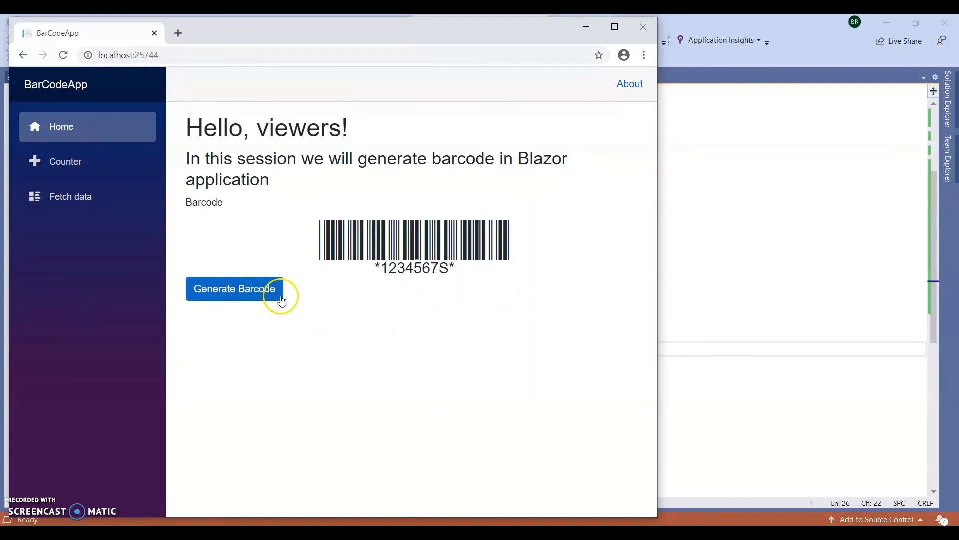
pyautogui.moveTo(669, 308)
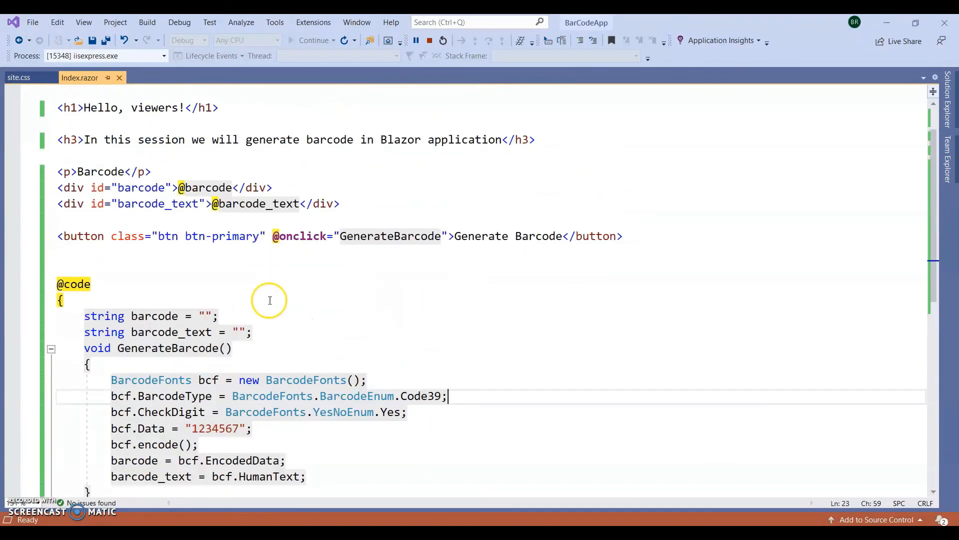
pyautogui.moveTo(608, 390)
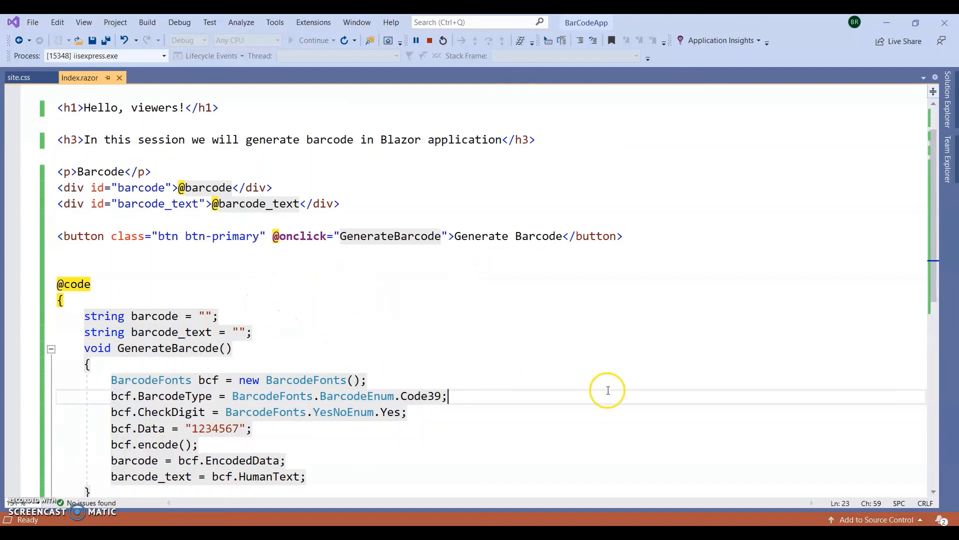
pyautogui.scroll(-3)
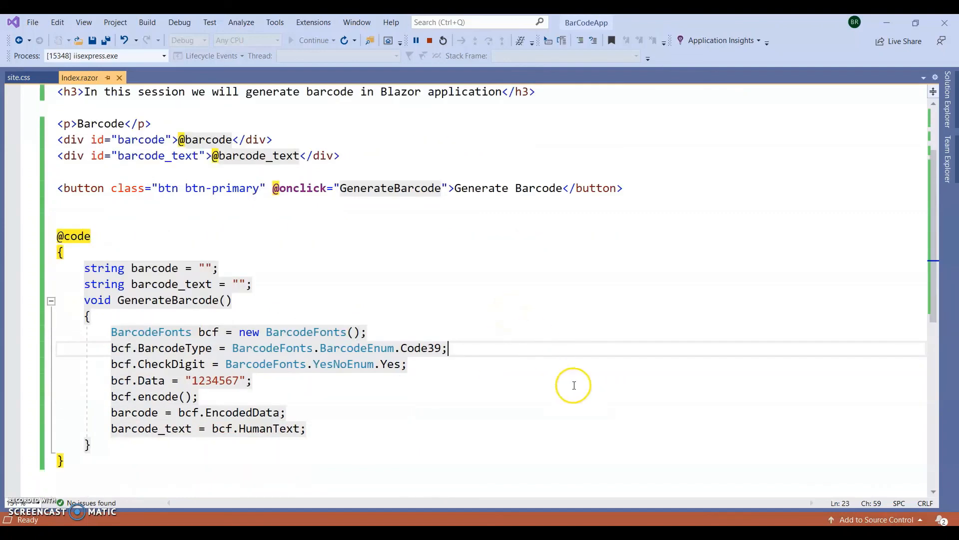